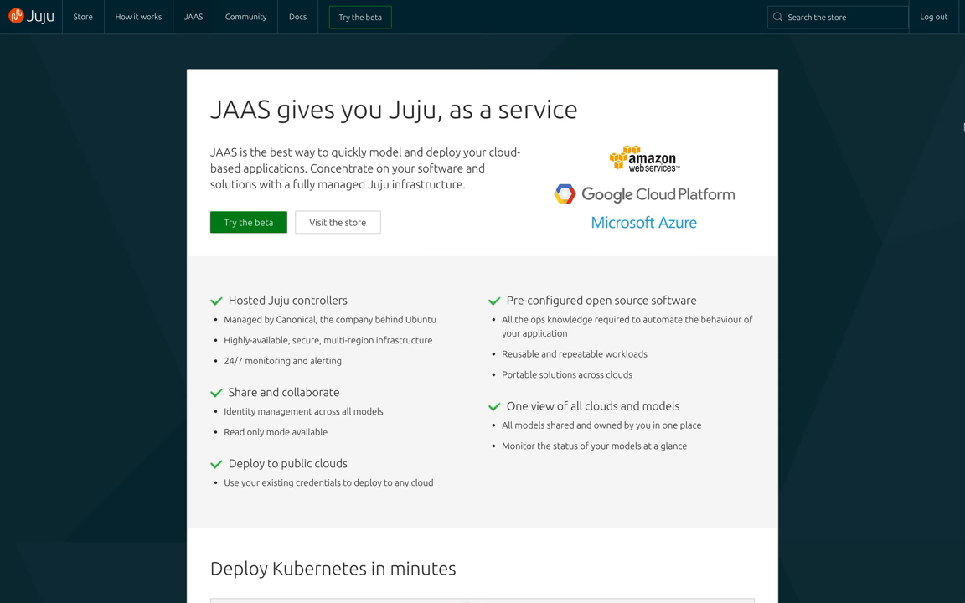
# - Bring the production-grade Kubernetes cluster blueprints section into view on the JAAS page
pyautogui.scroll(-3)
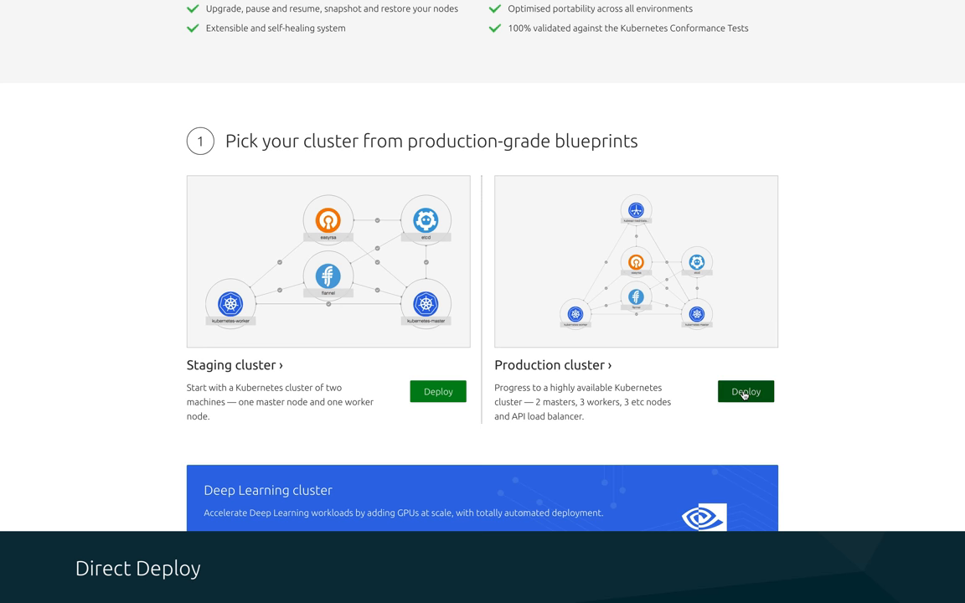
# - Deploy the Production cluster bundle, log in, and choose Google Cloud Platform as the cloud
pyautogui.click(744, 392)
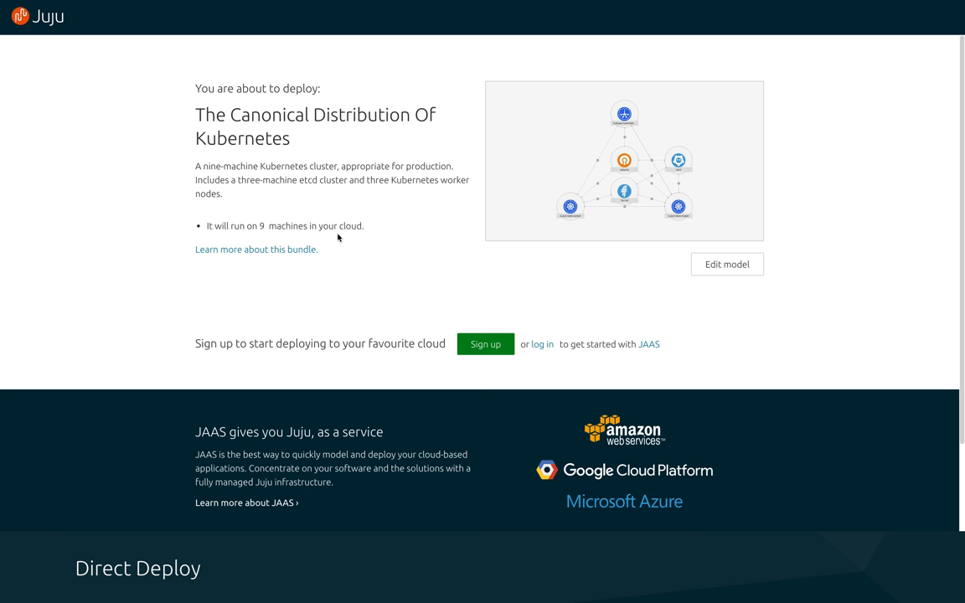
pyautogui.click(541, 344)
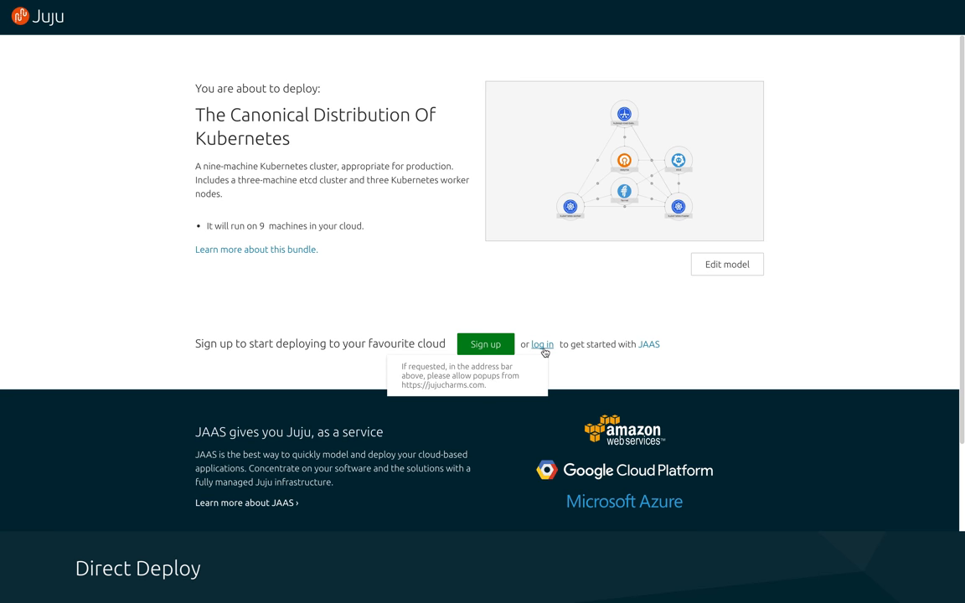
pyautogui.click(541, 344)
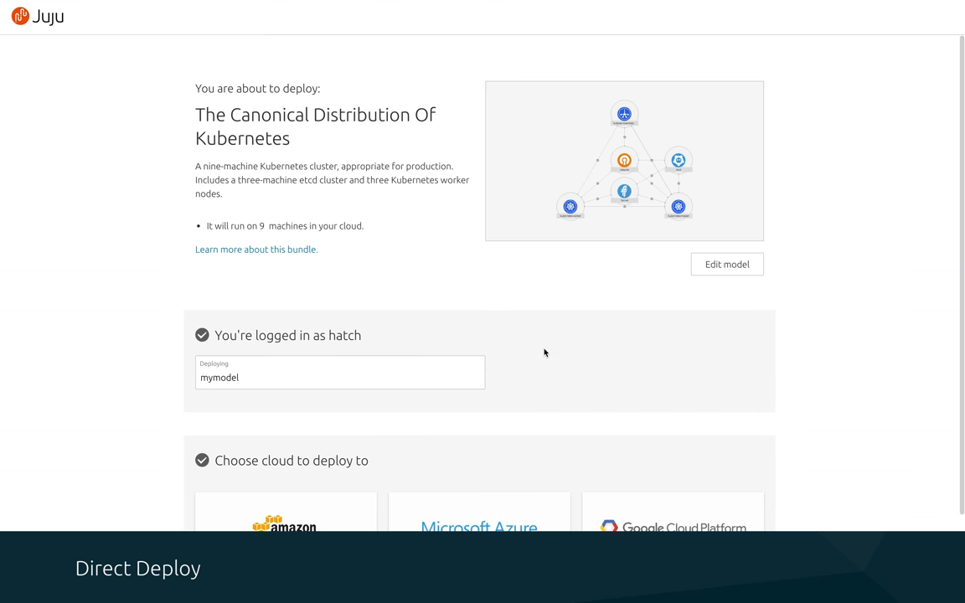
pyautogui.scroll(-3)
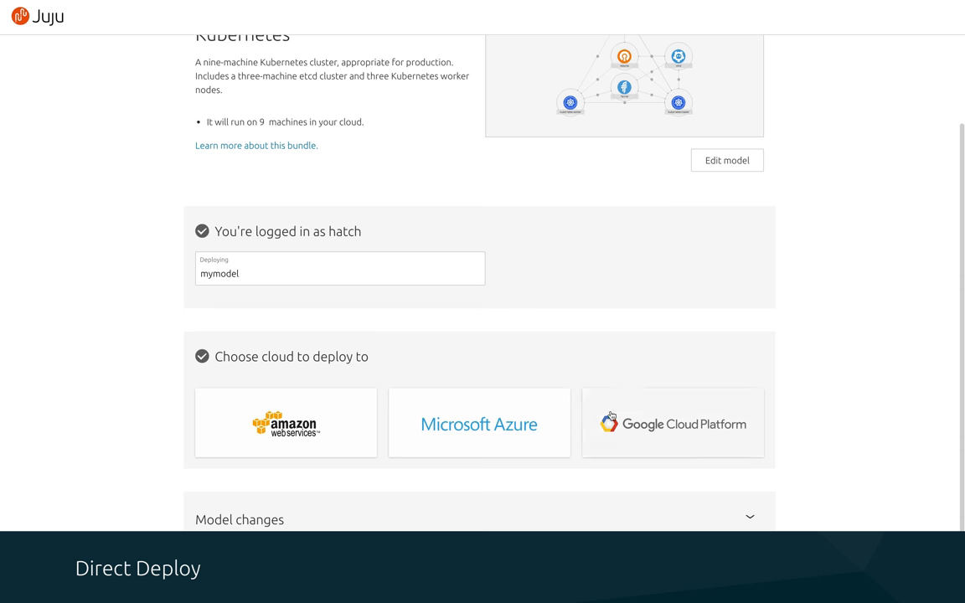
pyautogui.click(674, 423)
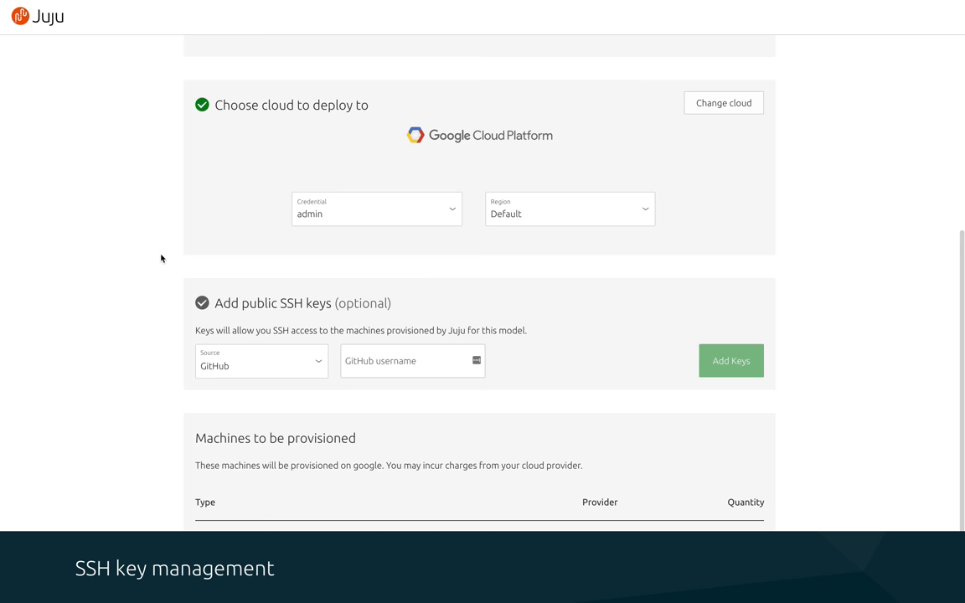
pyautogui.moveTo(151, 314)
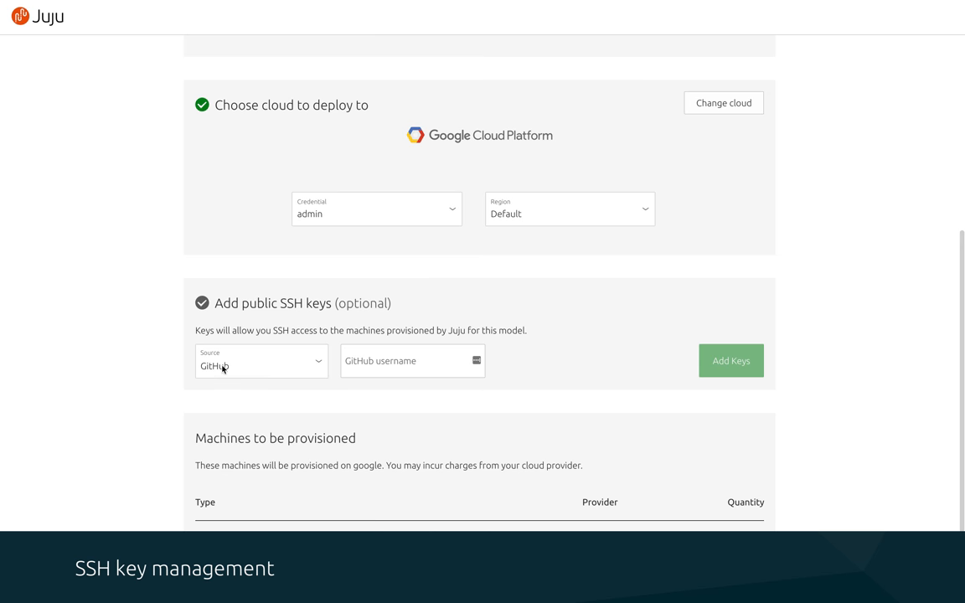
# - Keep GitHub as the SSH key source and enter the username 'developer'
pyautogui.click(262, 362)
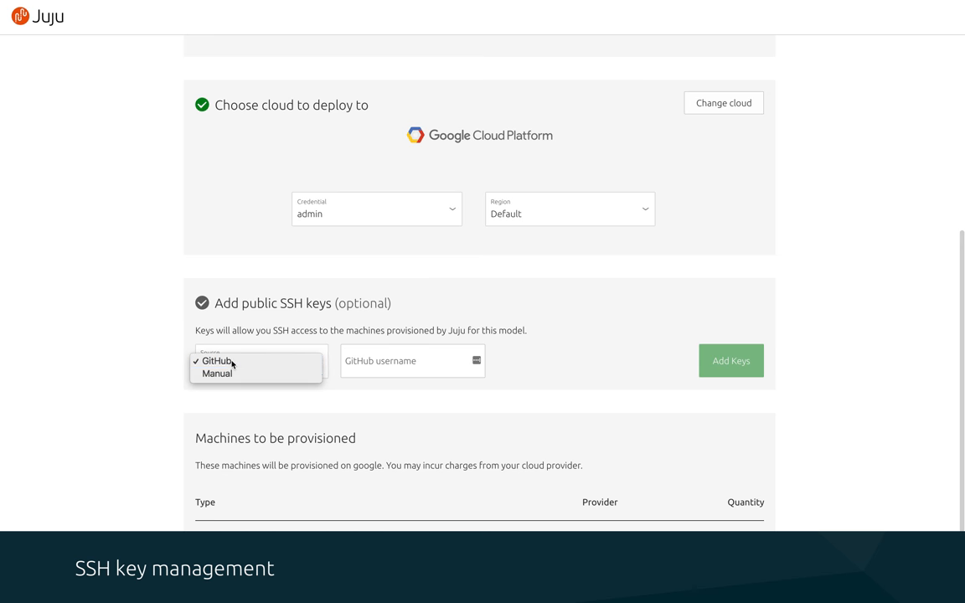
pyautogui.click(218, 362)
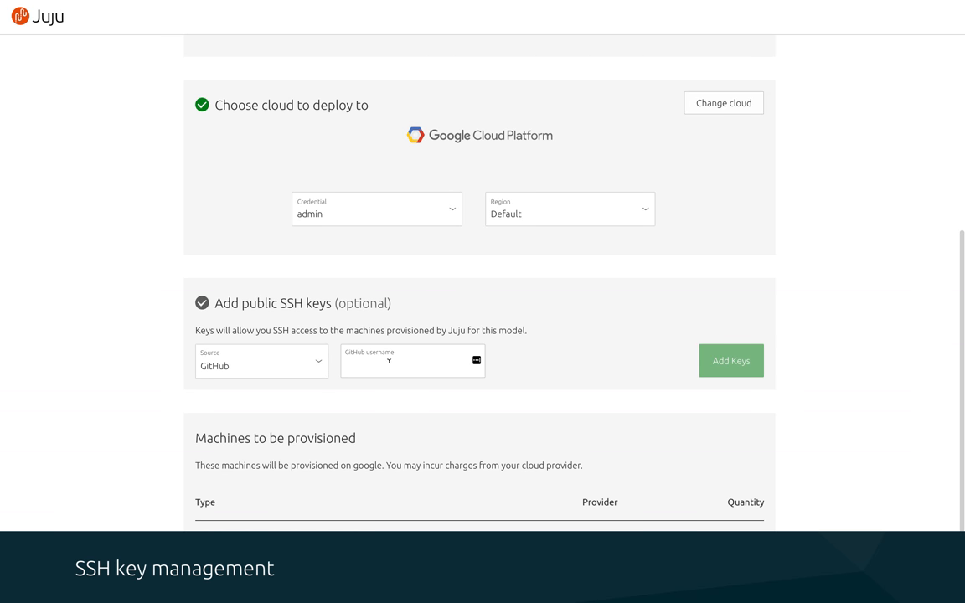
pyautogui.write('developer')
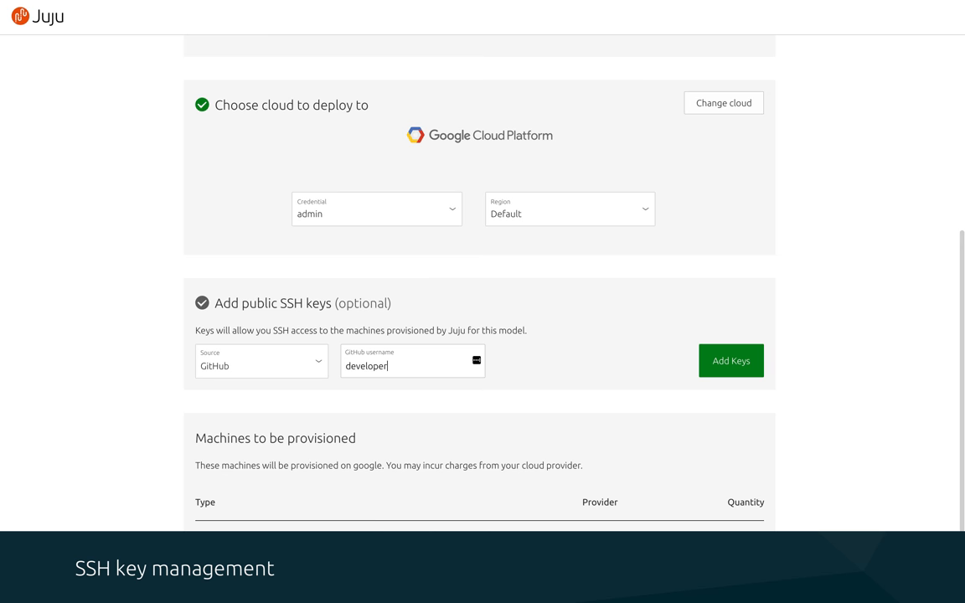
pyautogui.moveTo(744, 362)
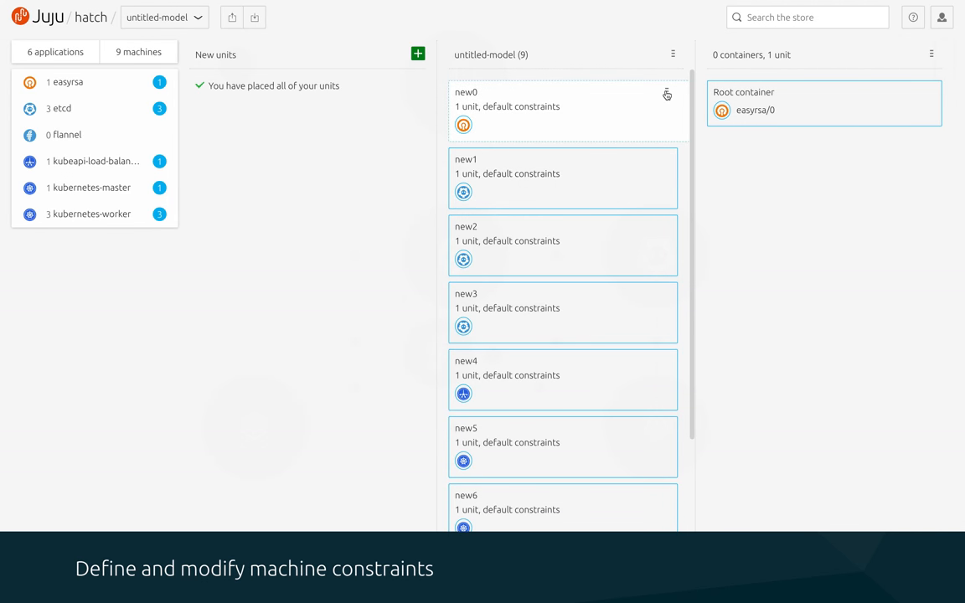
# - Update new0's constraints to amd64, 3 GHz CPU, 4 cores, 16000 MB RAM, 30000 MB disk
pyautogui.click(667, 94)
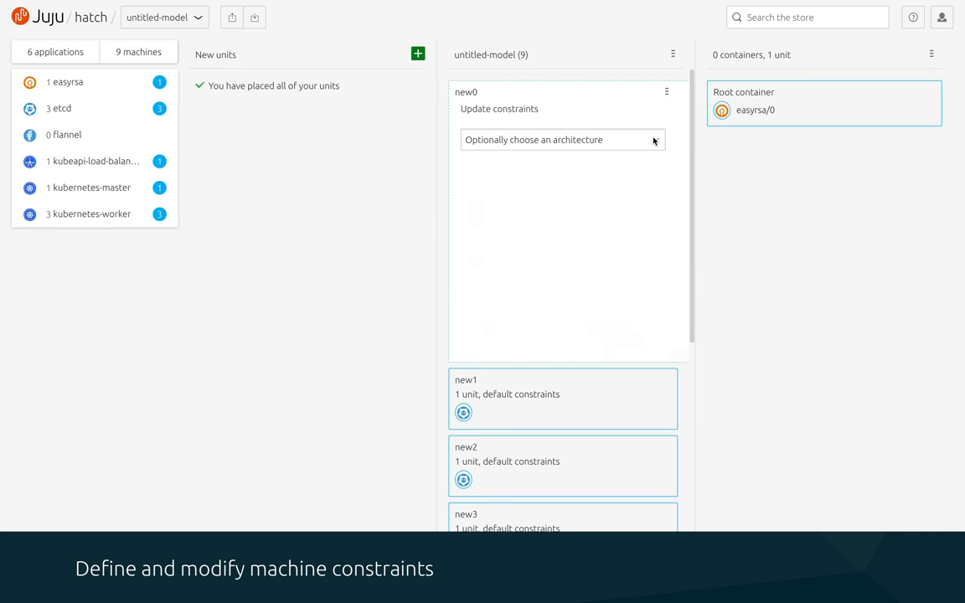
pyautogui.click(562, 139)
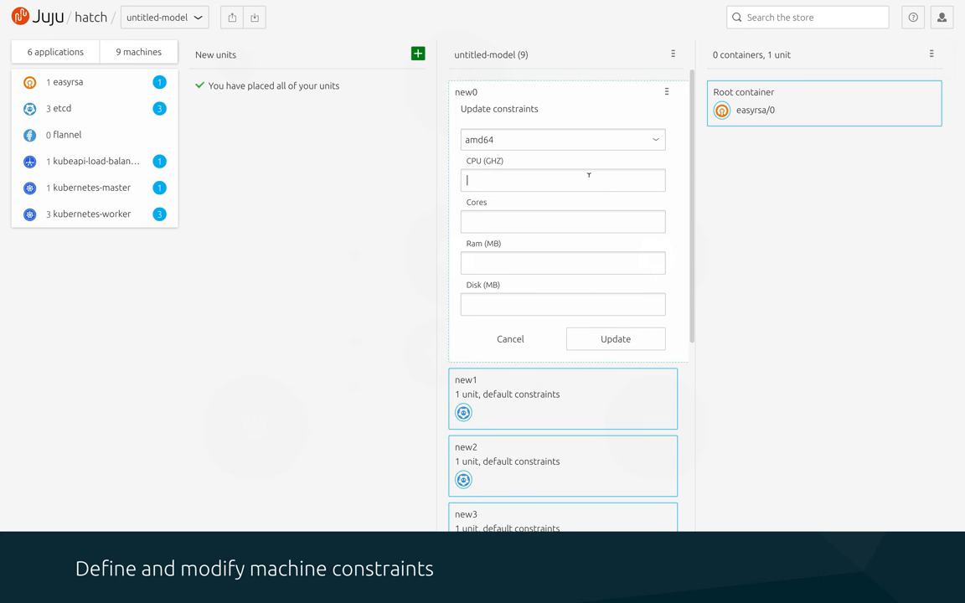
pyautogui.write('3')
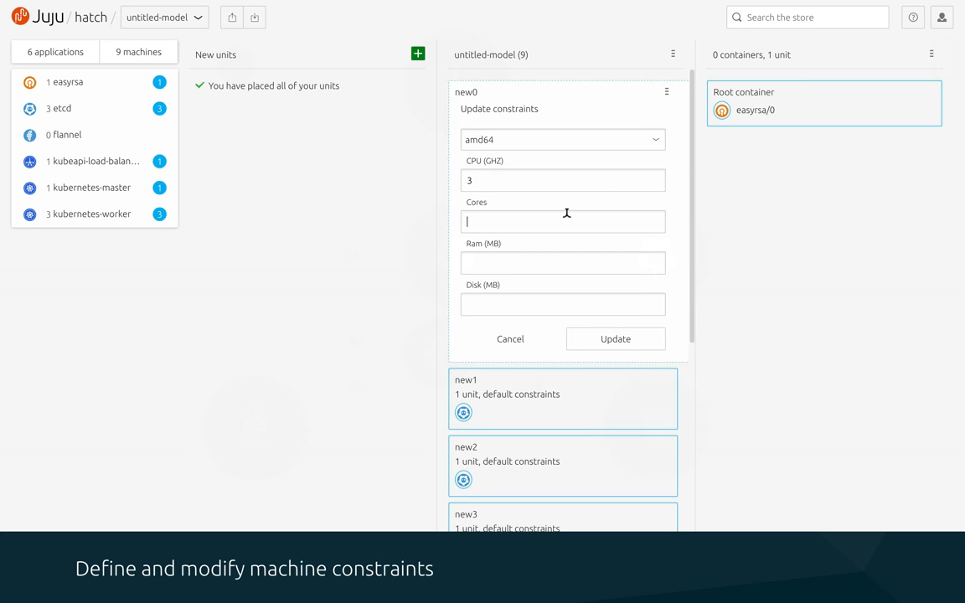
pyautogui.write('16')
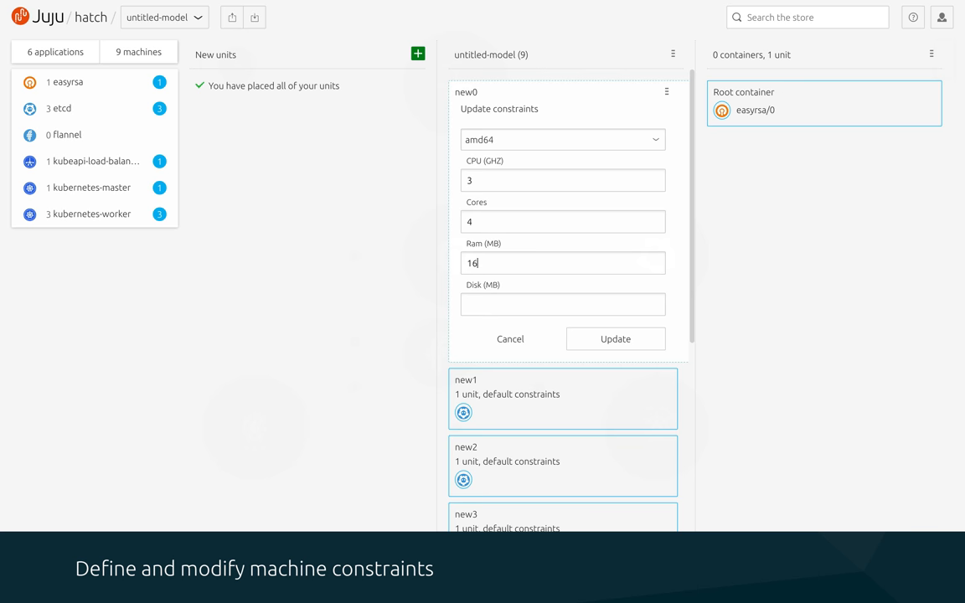
pyautogui.write('30000')
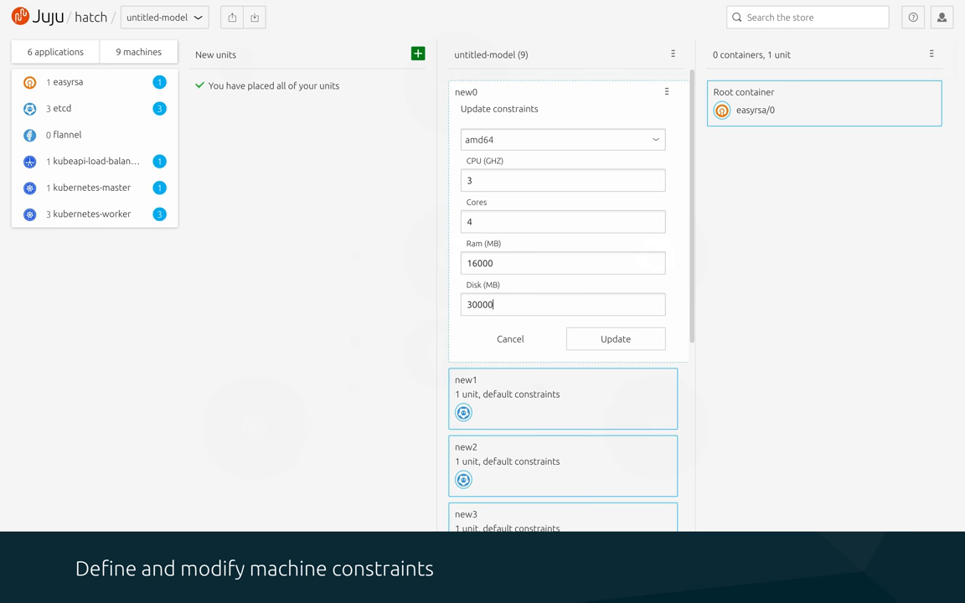
pyautogui.click(617, 338)
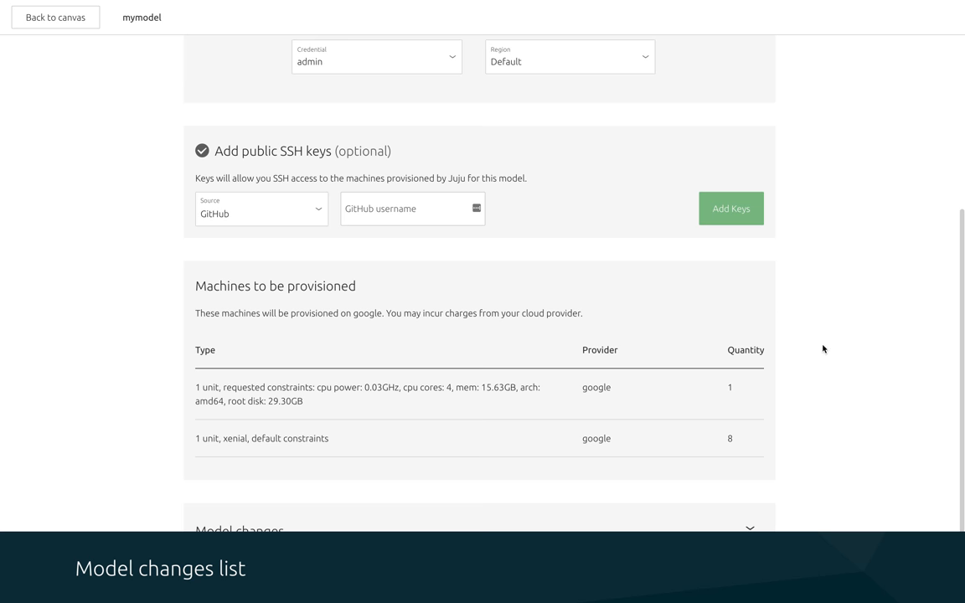
# - Expand Model changes and scroll through the grouped additions from easyrsa to kubernetes-worker
pyautogui.scroll(-3)
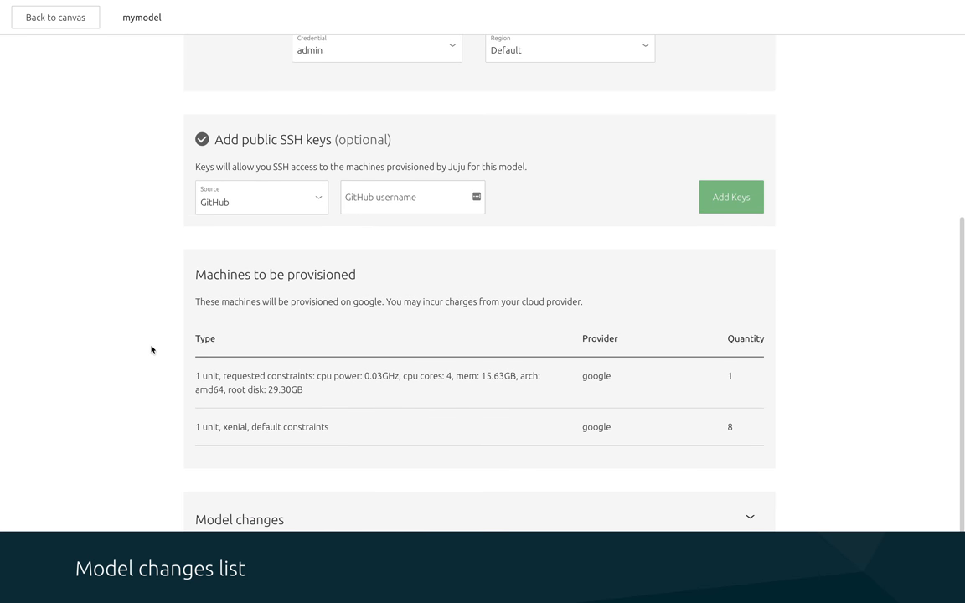
pyautogui.moveTo(278, 528)
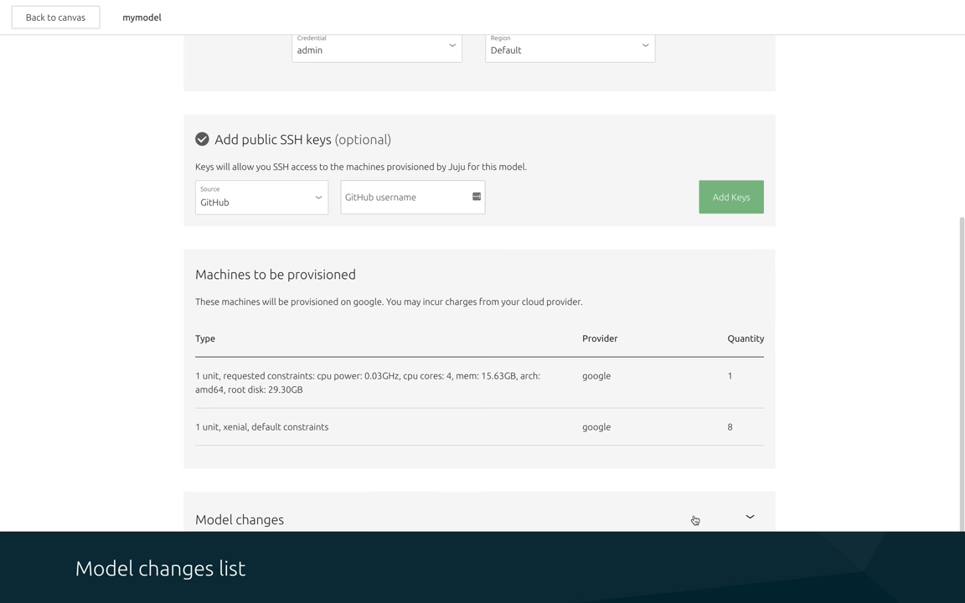
pyautogui.click(749, 516)
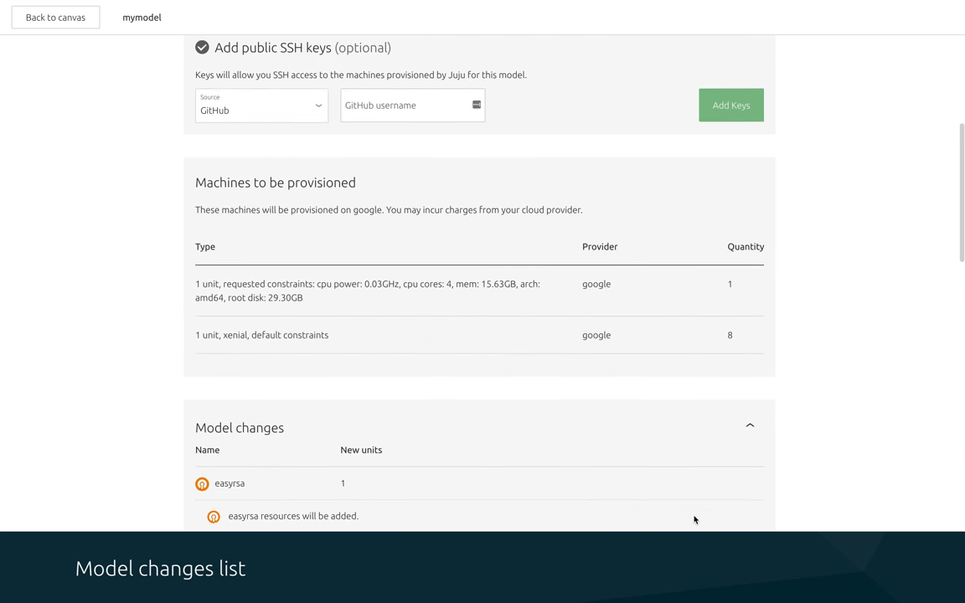
pyautogui.scroll(-3)
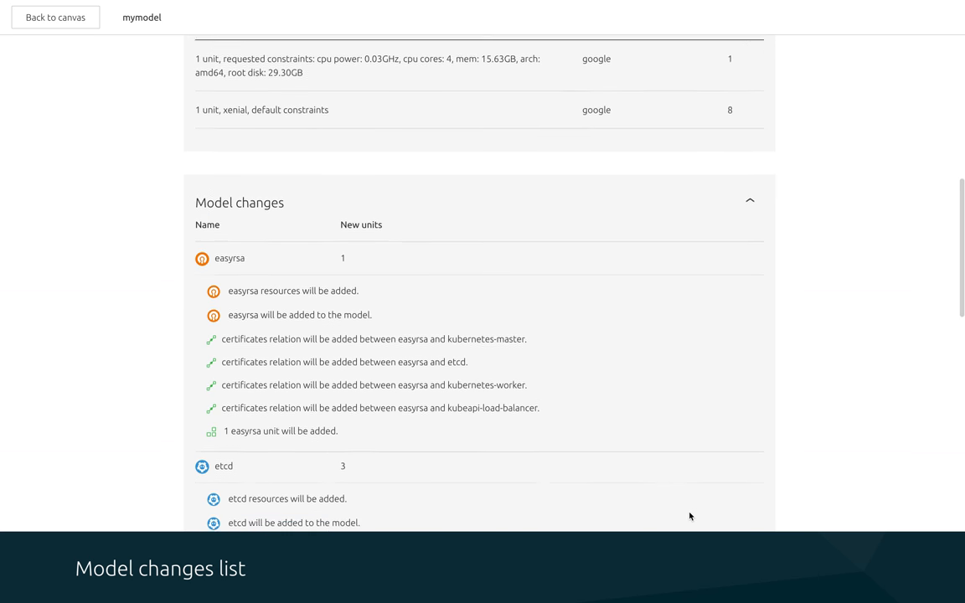
pyautogui.scroll(-3)
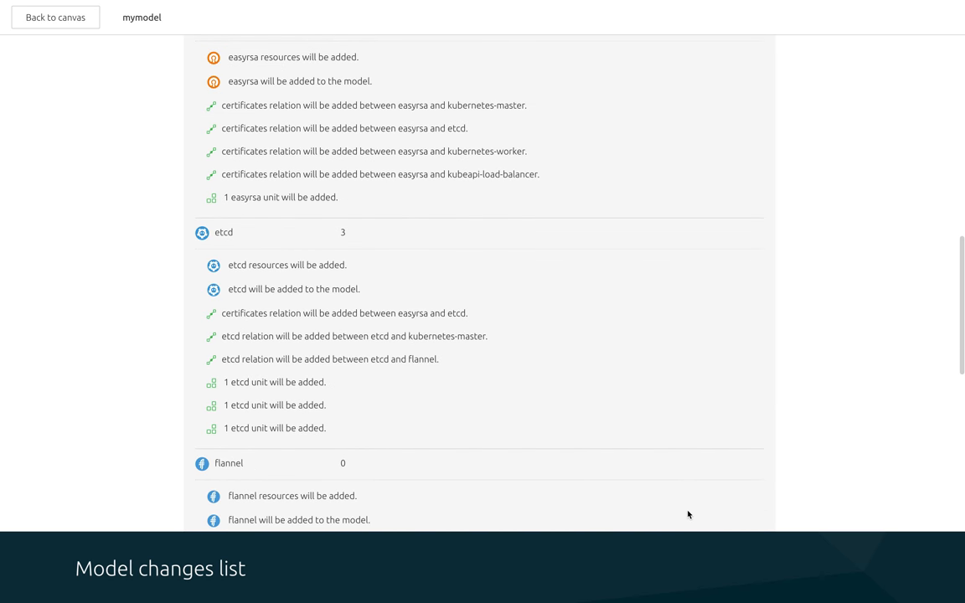
pyautogui.scroll(-3)
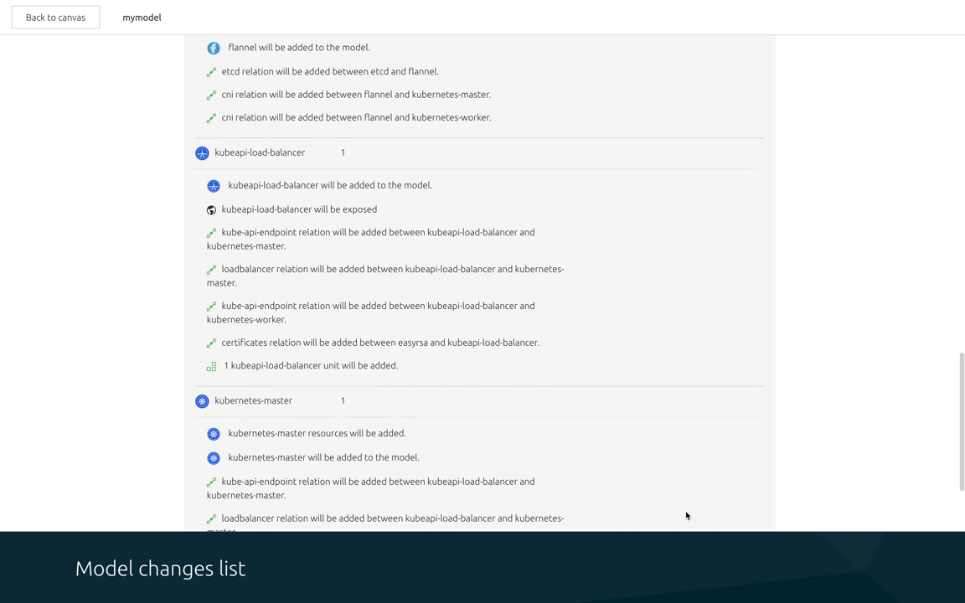
pyautogui.scroll(-3)
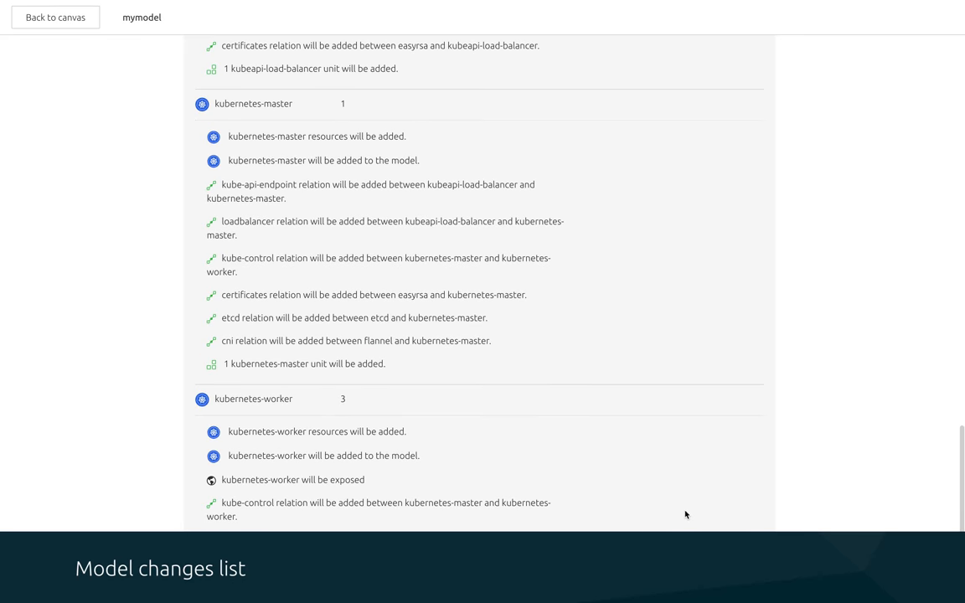